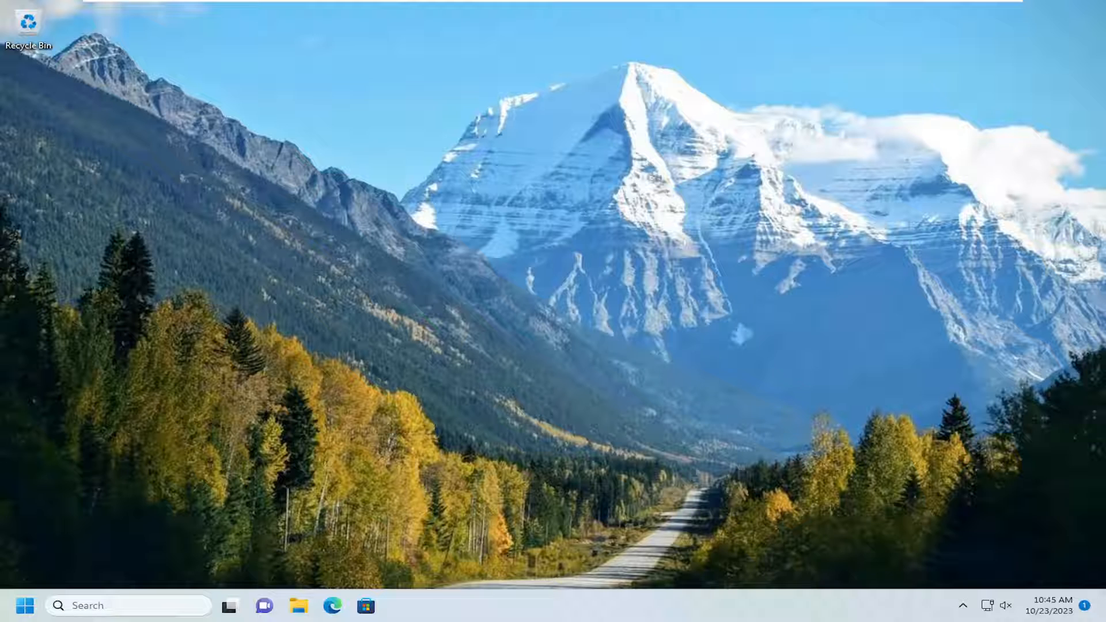
Search Start for "advanced system" to reach the View advanced system settings result
{"action": "left_click", "coordinate": [25, 605]}
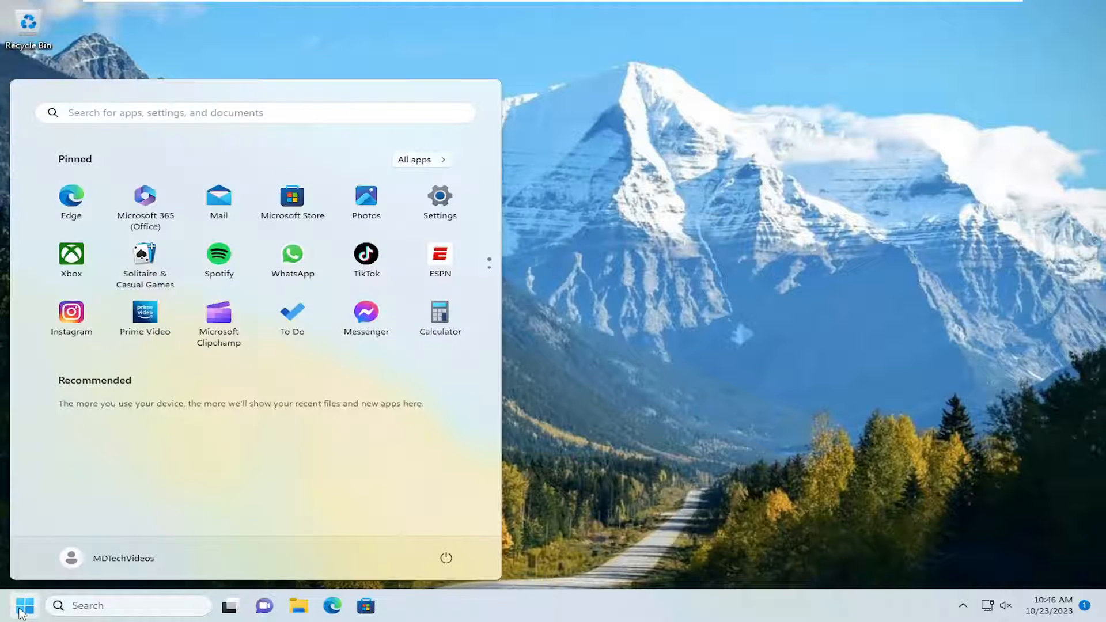
{"action": "type", "text": "advanced sy"}
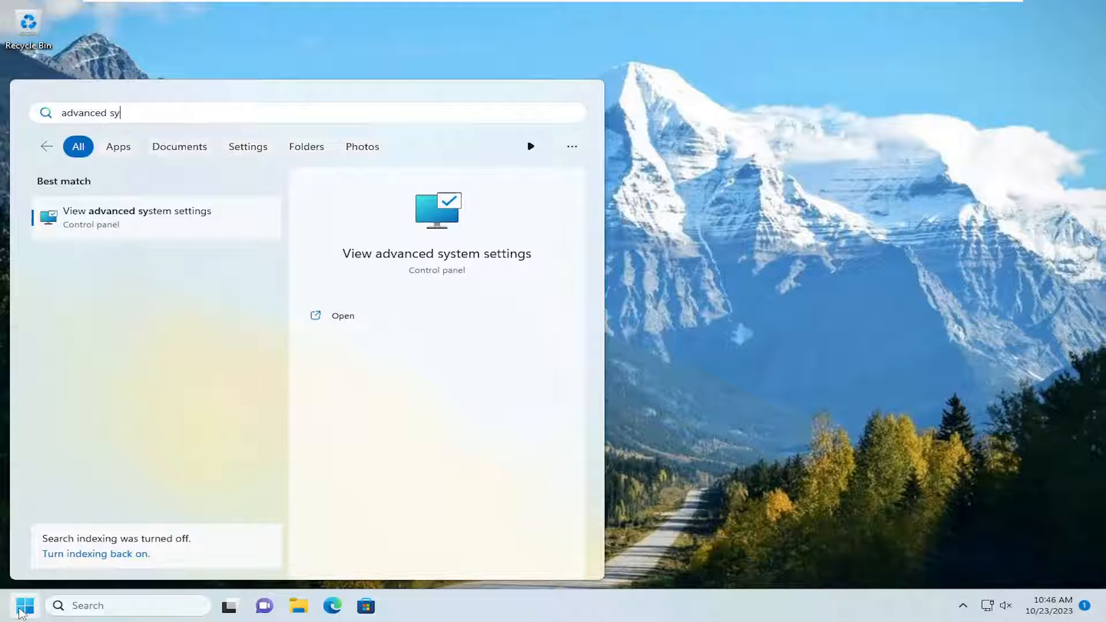
{"action": "type", "text": "stem"}
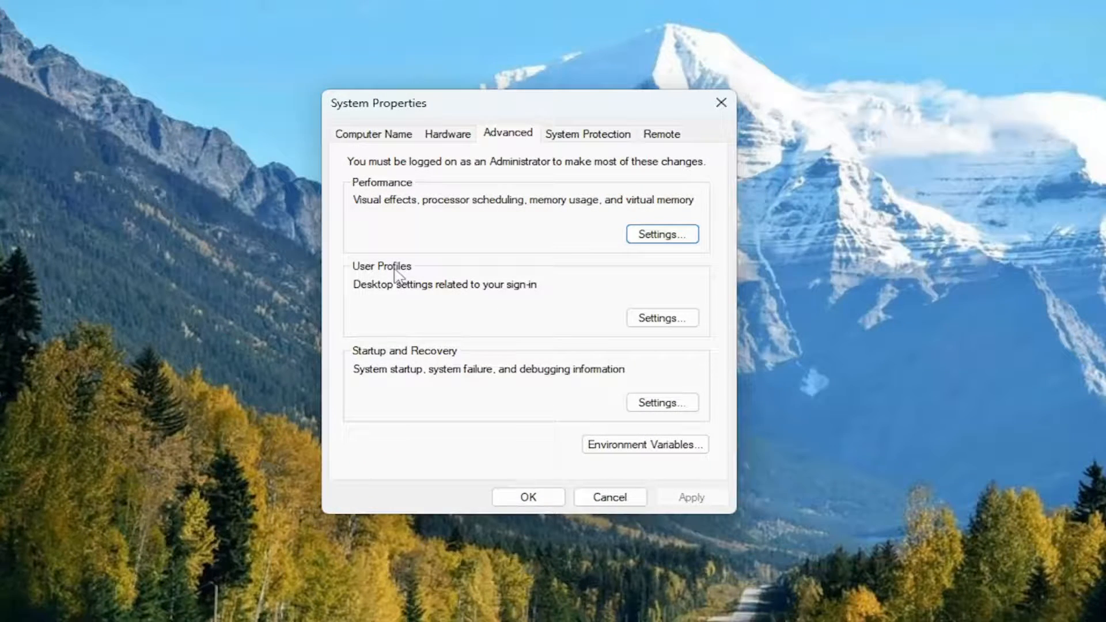
{"action": "mouse_move", "coordinate": [475, 301]}
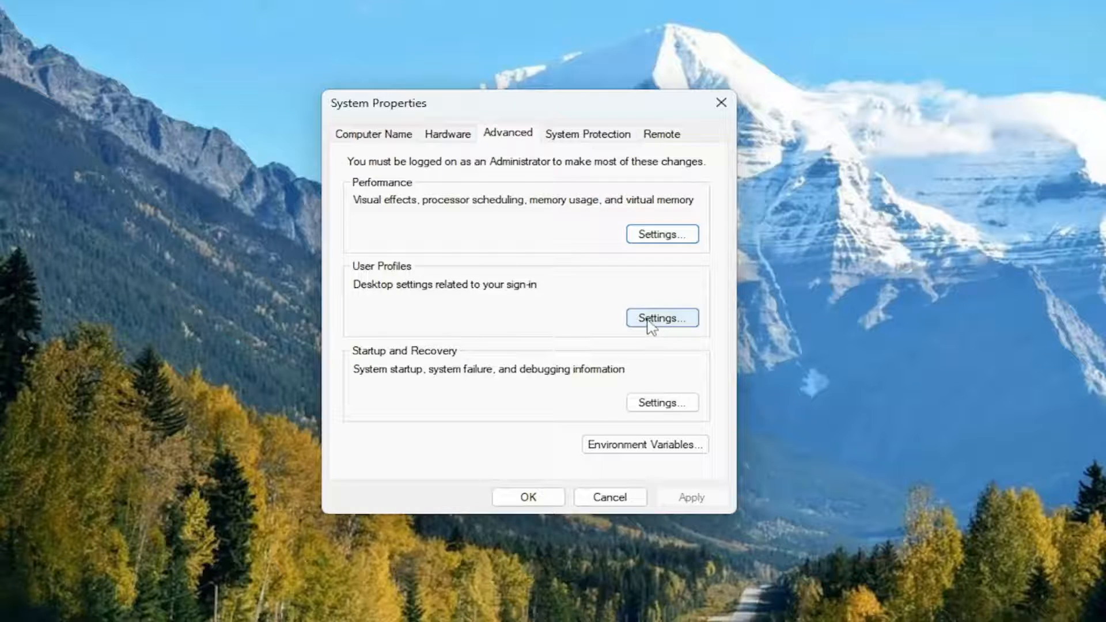
{"action": "left_click", "coordinate": [661, 318]}
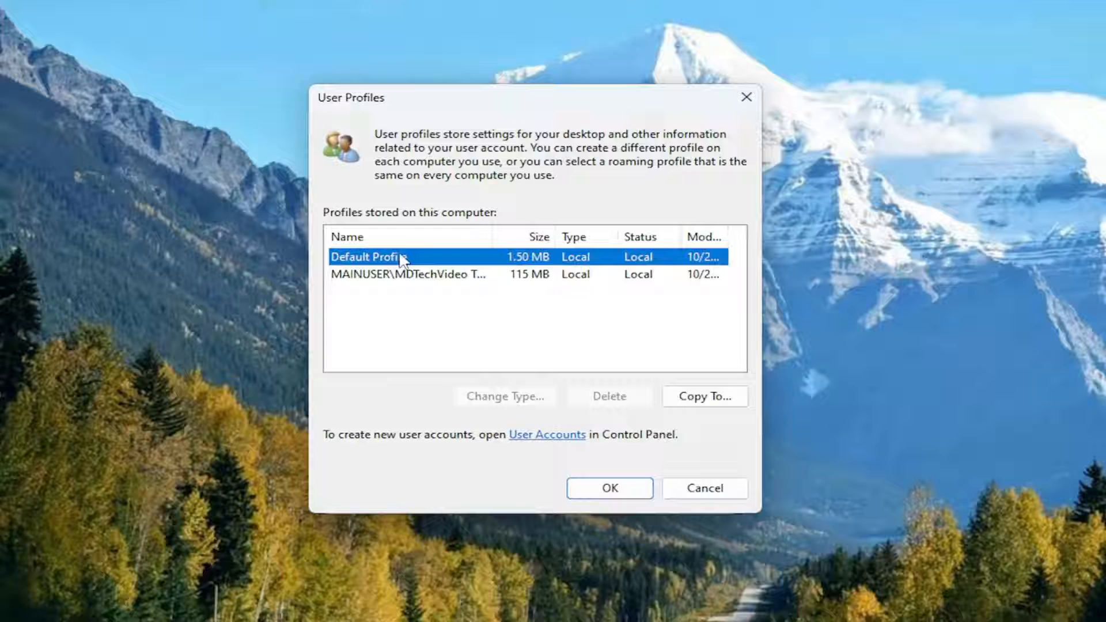
{"action": "left_click", "coordinate": [408, 274]}
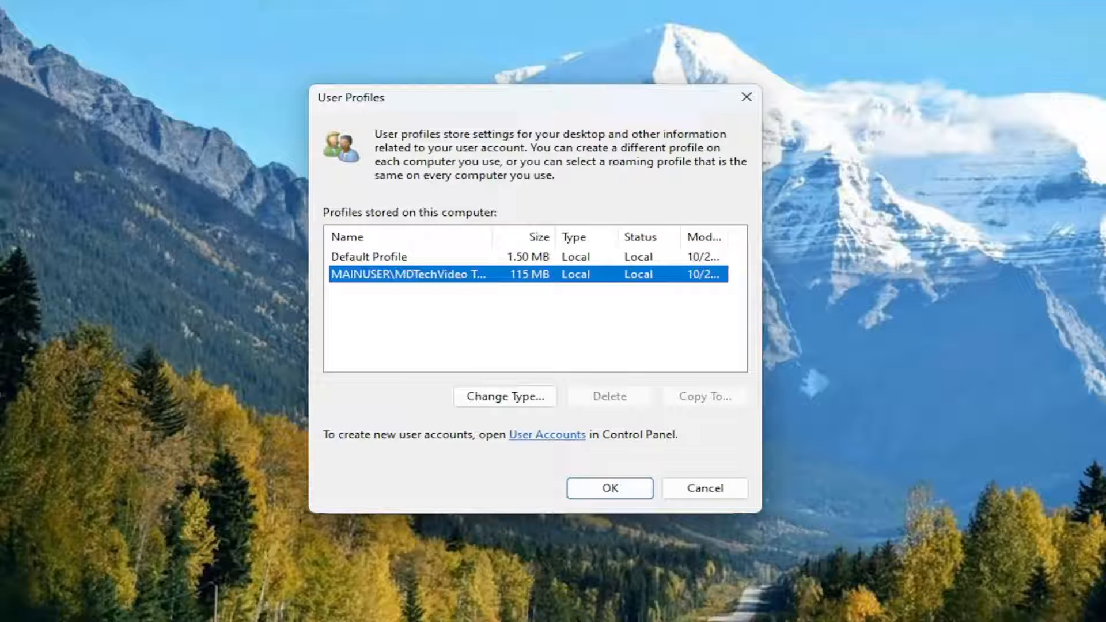
{"action": "mouse_move", "coordinate": [578, 244]}
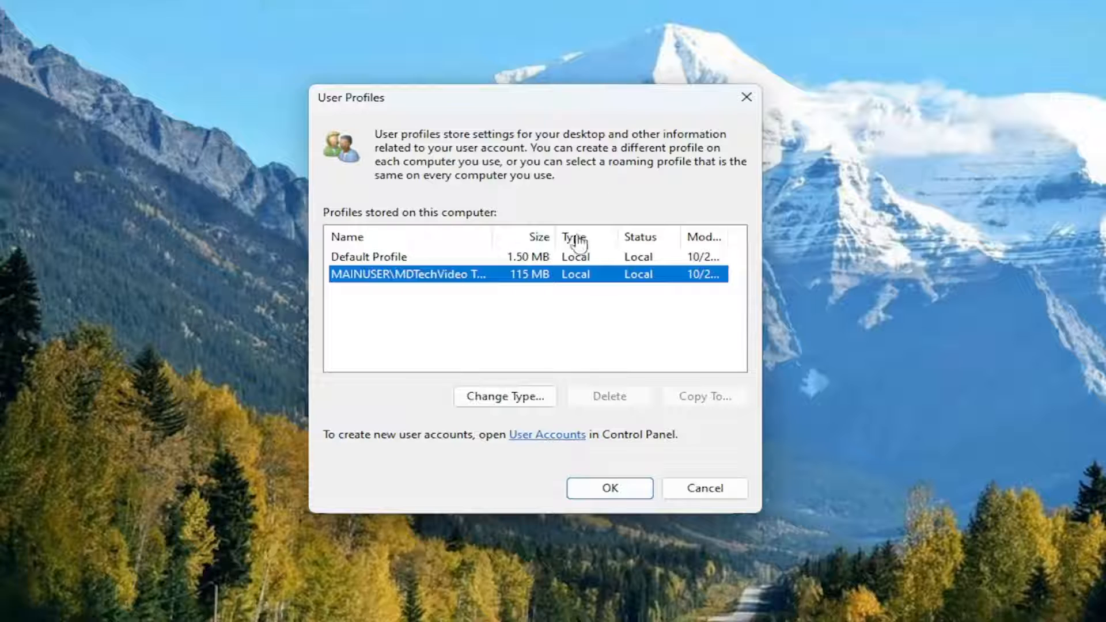
{"action": "mouse_move", "coordinate": [516, 274]}
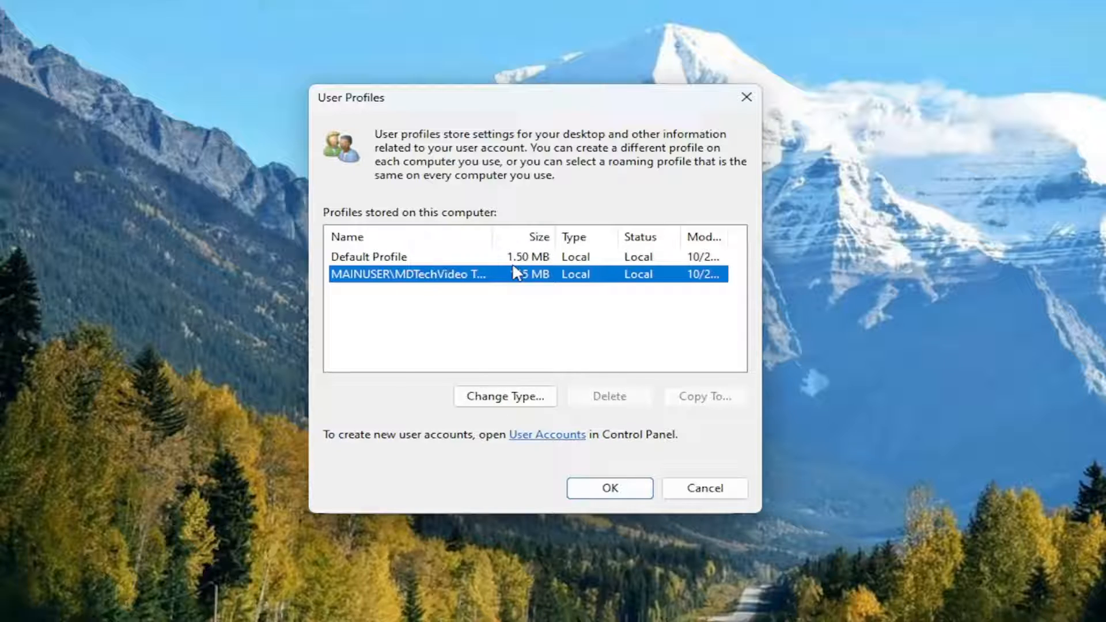
{"action": "mouse_move", "coordinate": [498, 300]}
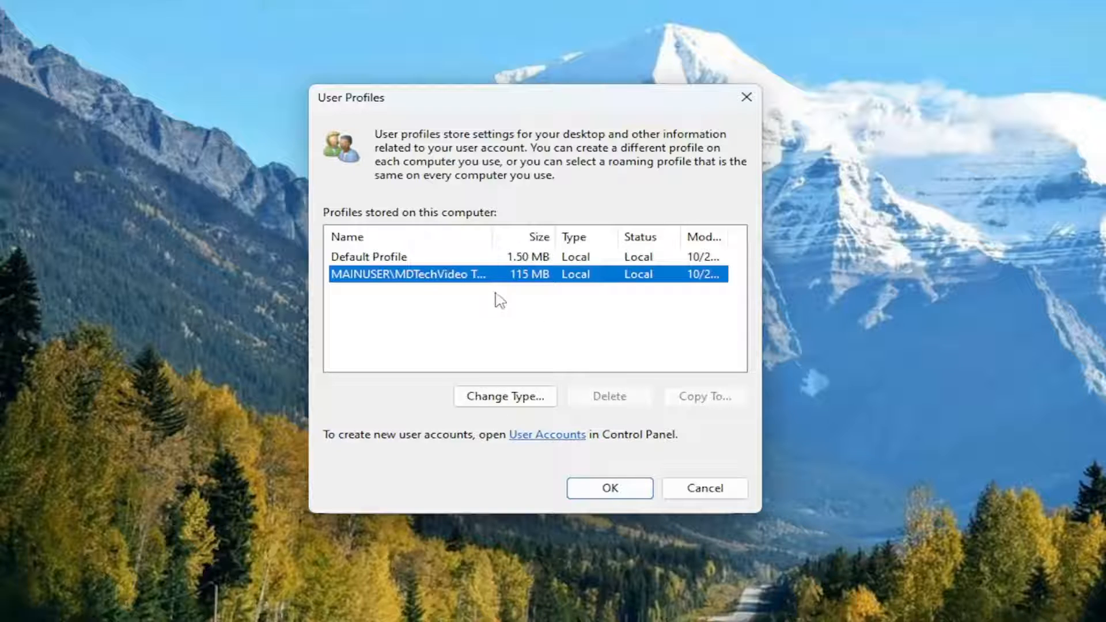
{"action": "mouse_move", "coordinate": [570, 326]}
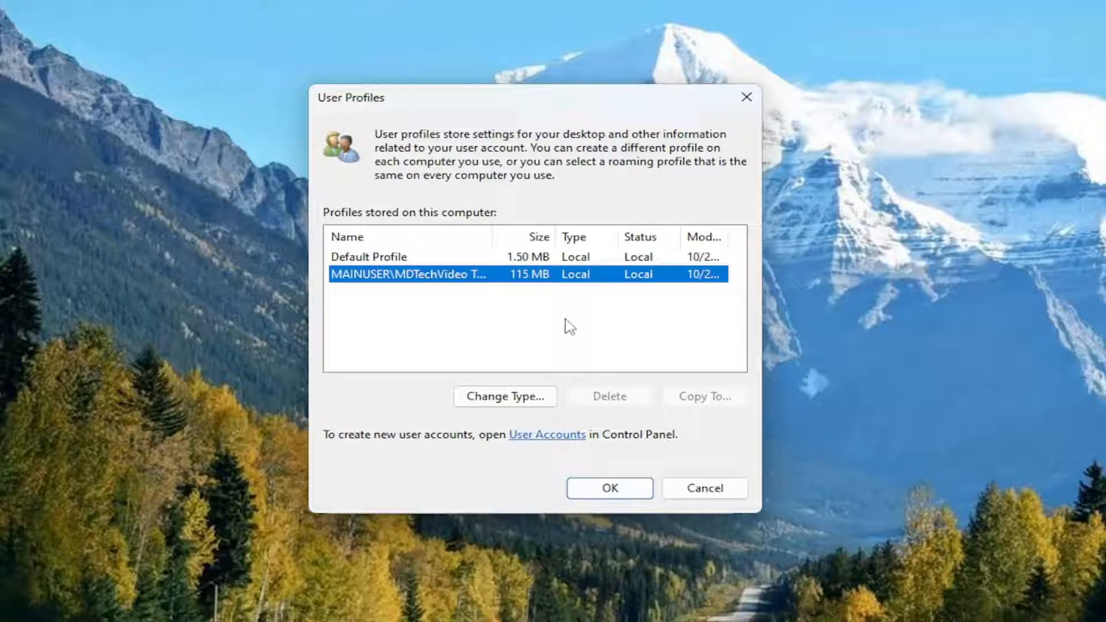
{"action": "mouse_move", "coordinate": [482, 326]}
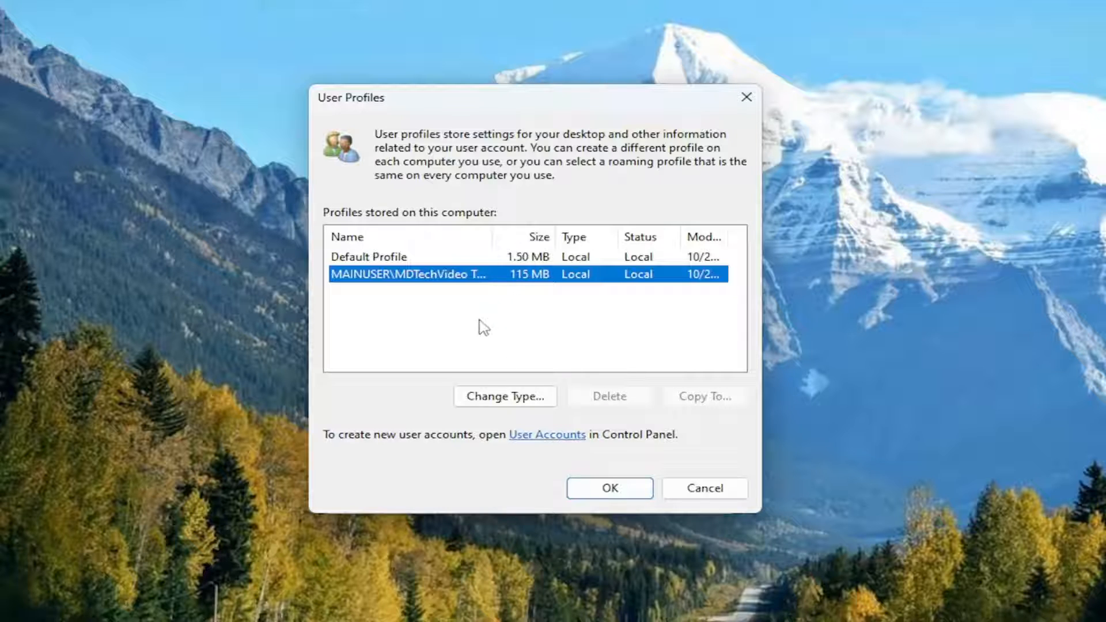
{"action": "mouse_move", "coordinate": [379, 316]}
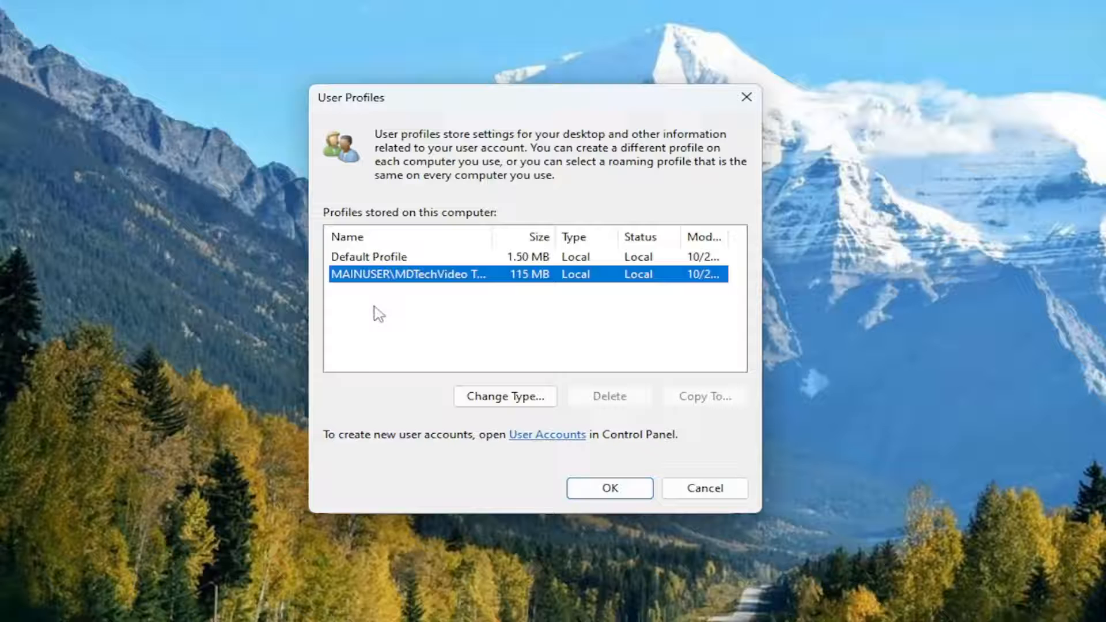
{"action": "mouse_move", "coordinate": [482, 362]}
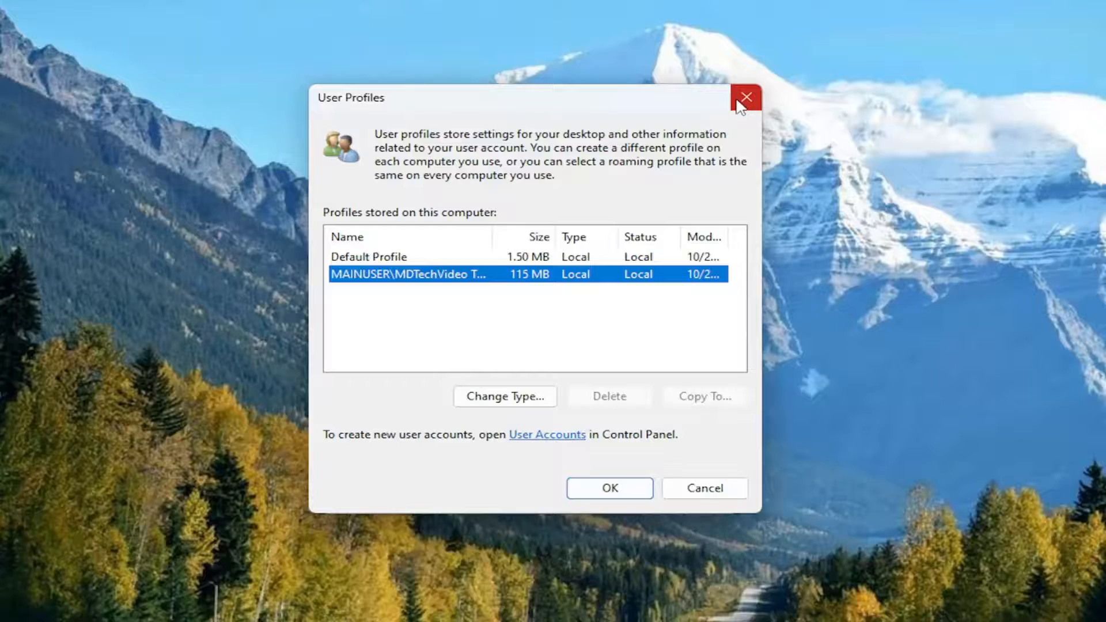
{"action": "left_click", "coordinate": [744, 97]}
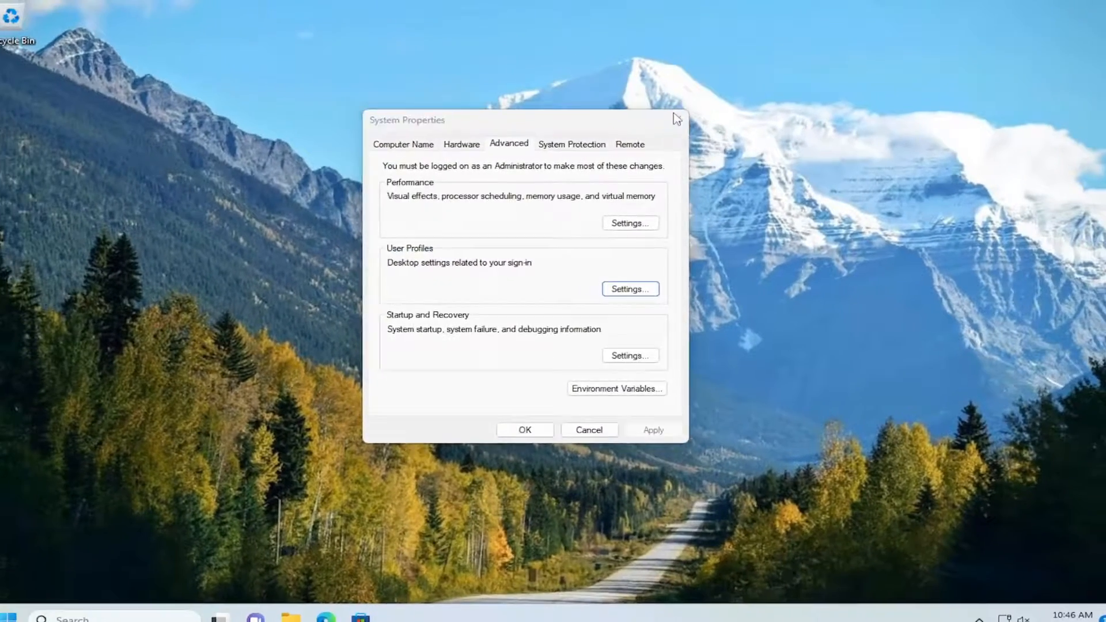